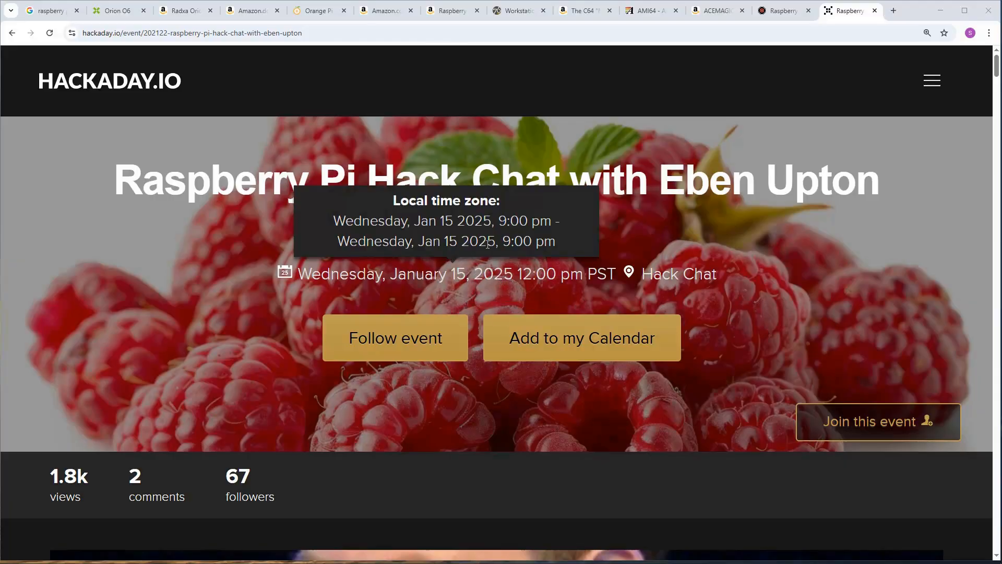
pyautogui.moveTo(386, 278)
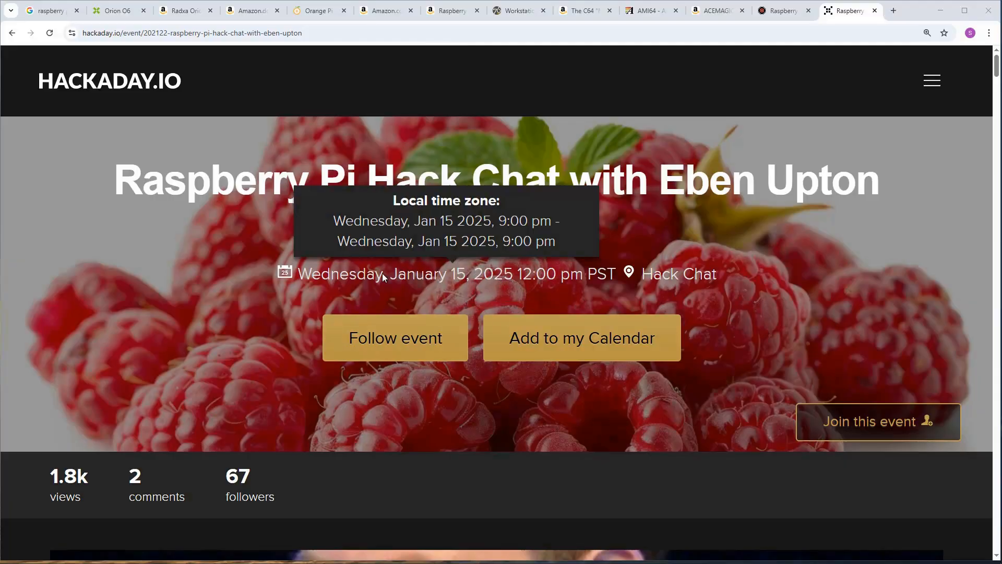
pyautogui.moveTo(107, 482)
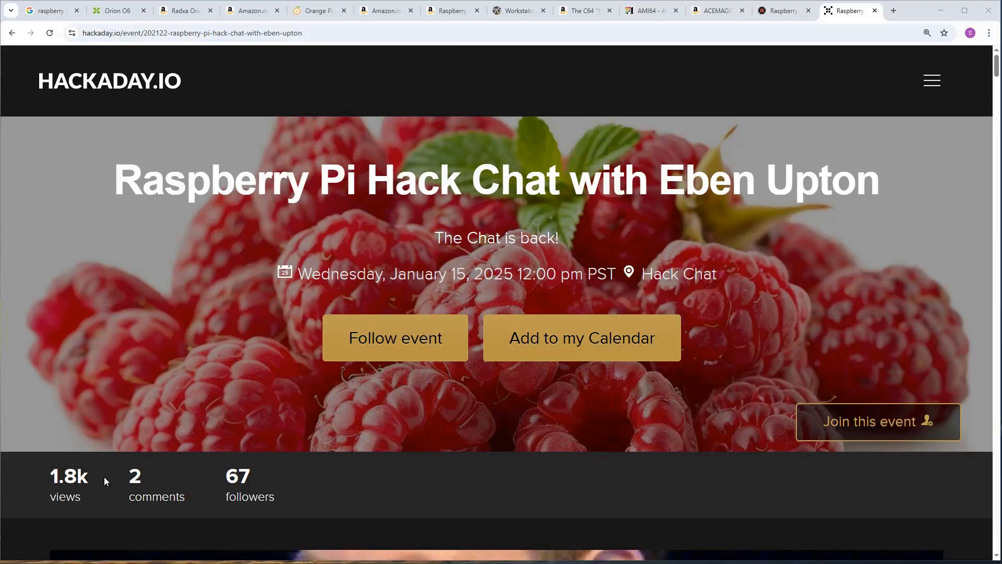
pyautogui.moveTo(43, 480)
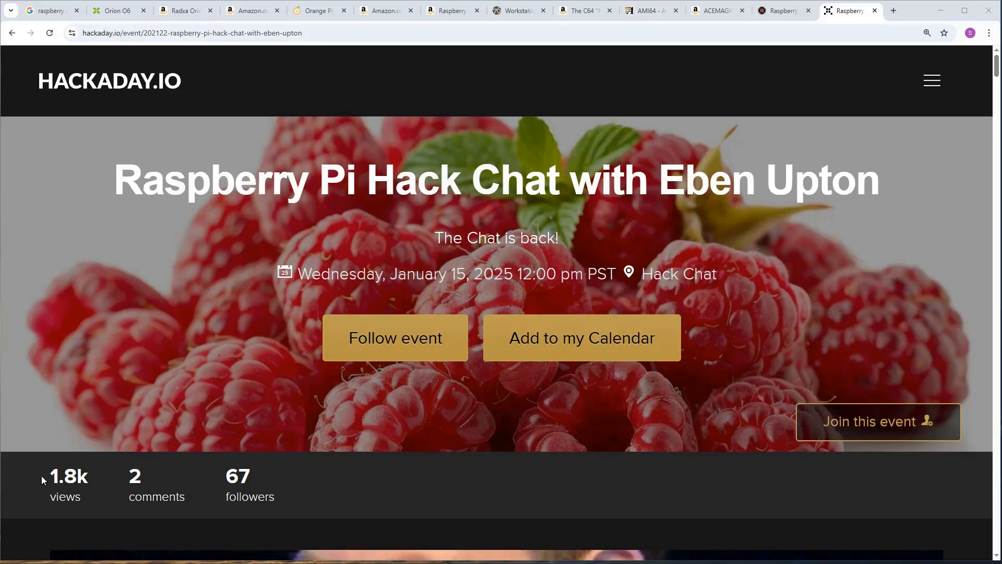
pyautogui.moveTo(93, 481)
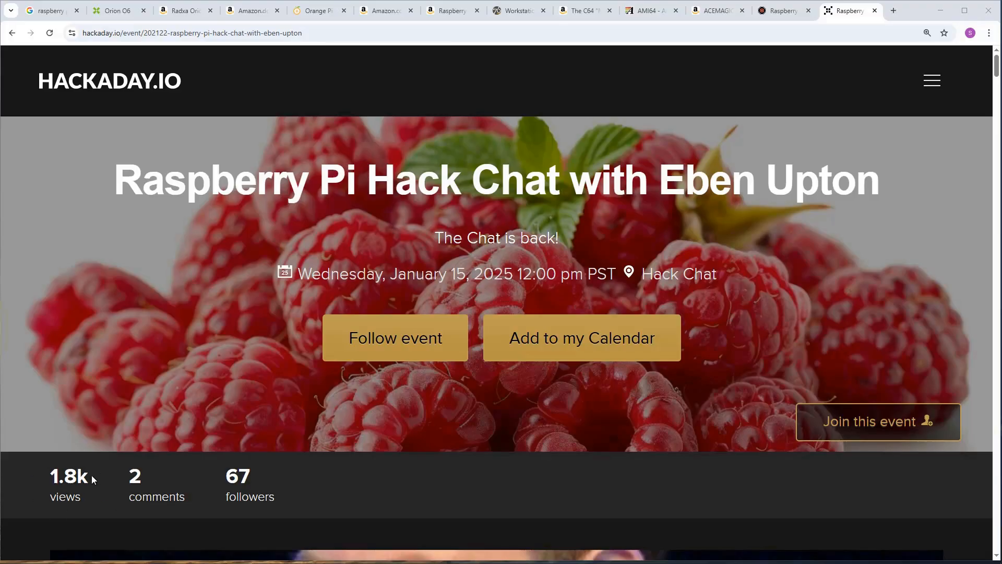
pyautogui.moveTo(340, 402)
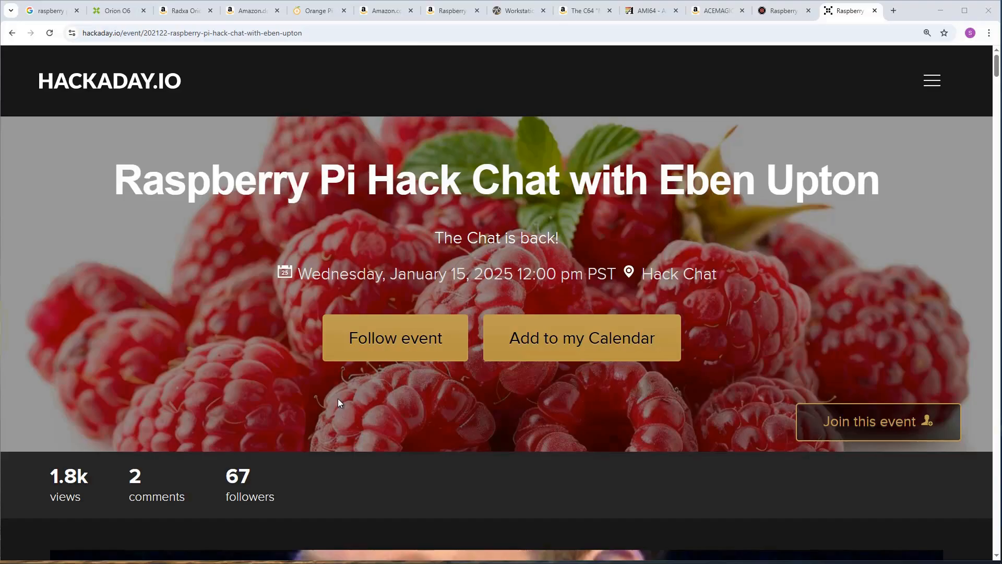
# Scroll the Eben Upton Hack Chat page down to the speaker photo below the follower counts.
pyautogui.scroll(-3)
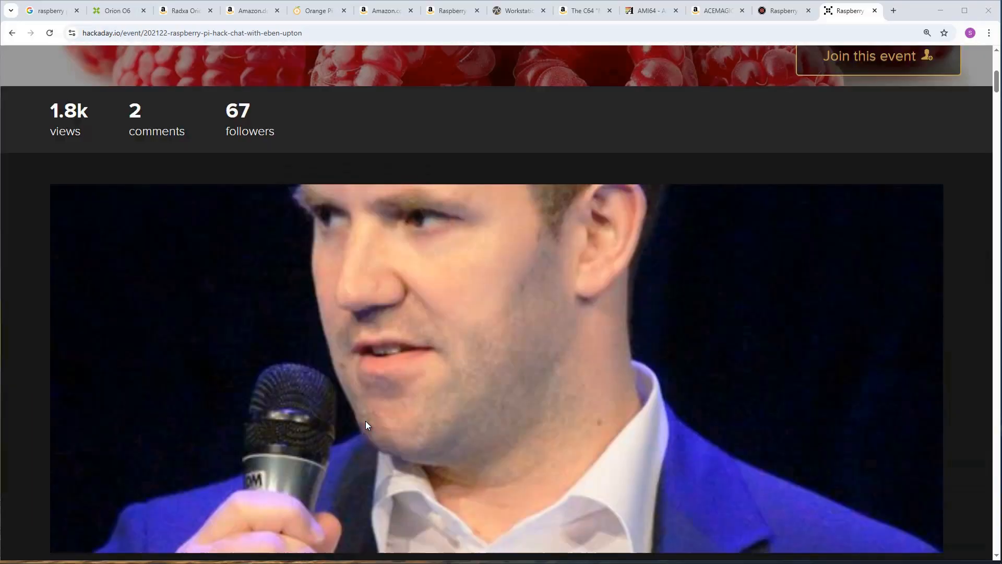
pyautogui.scroll(-3)
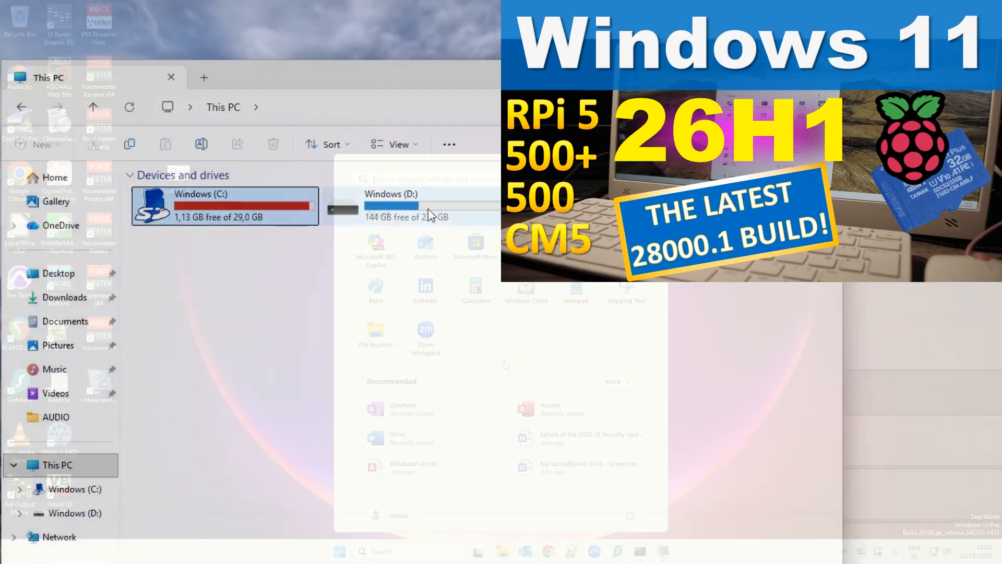
# Open the recommended '2025-12 Security Update' failure document from Start and scroll through it.
pyautogui.click(171, 76)
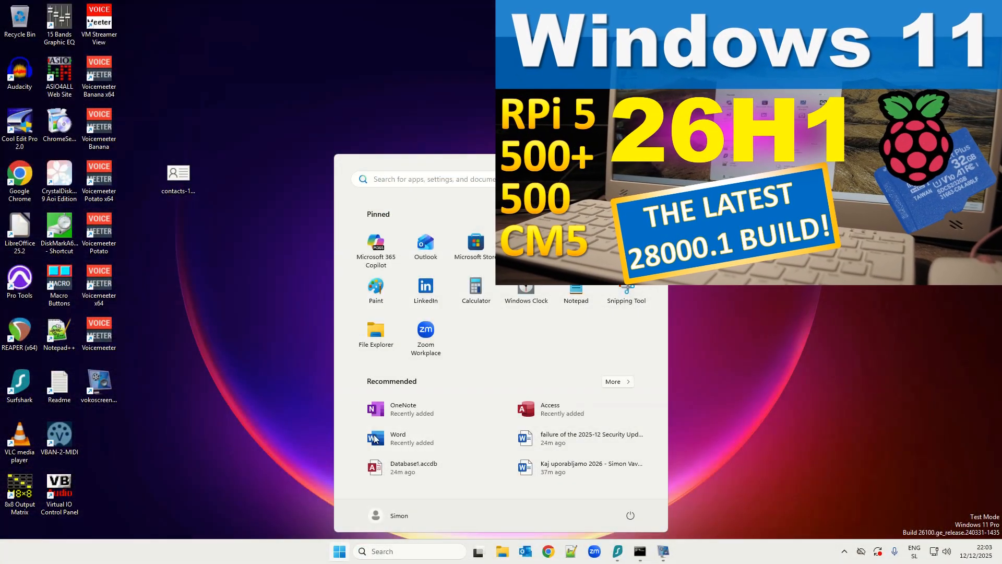
pyautogui.click(398, 438)
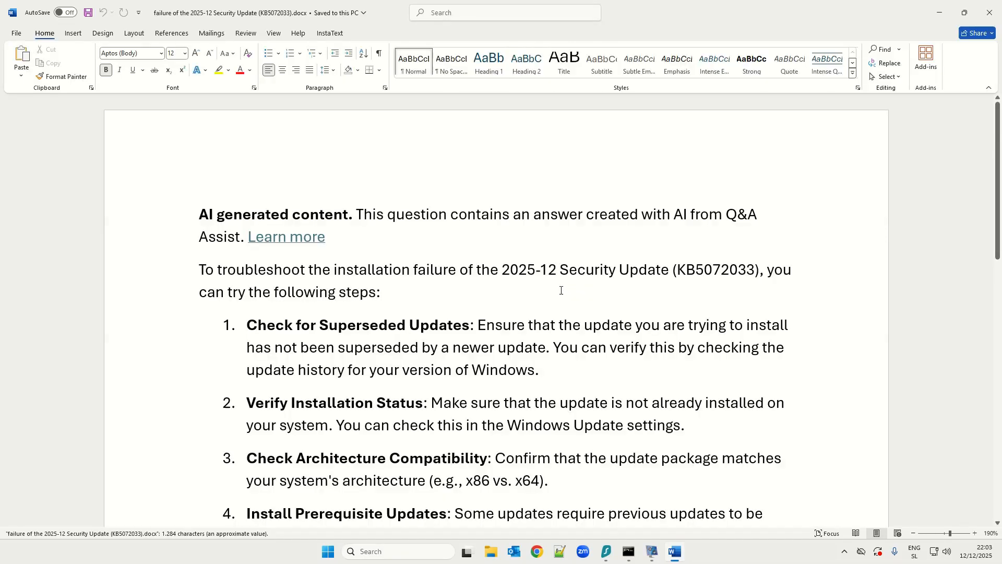
pyautogui.scroll(-3)
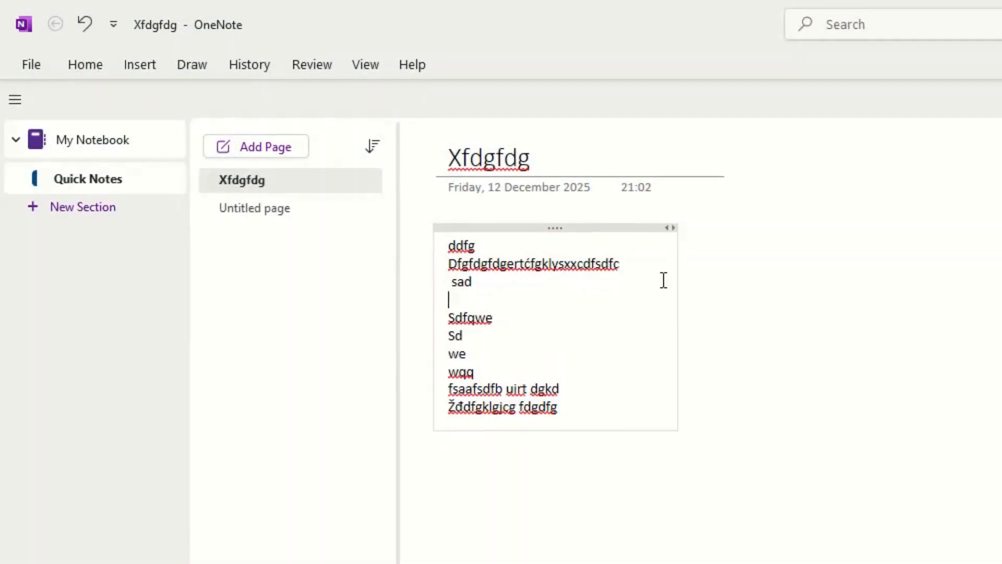
# Type 'qwe' into the Xfdgfdg page's note container under Quick Notes.
pyautogui.write('qwe')
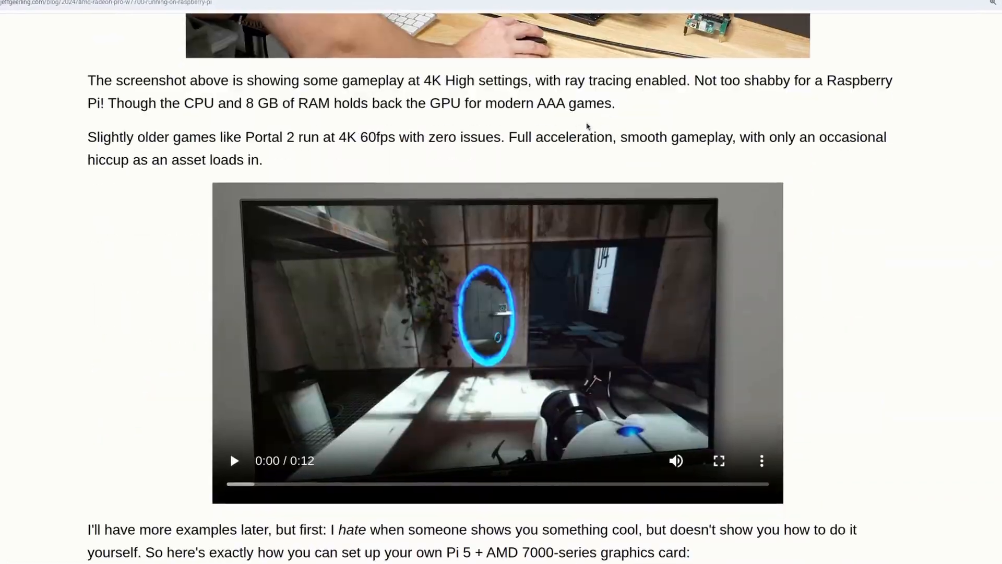
# Scroll the Jeff Geerling AMD GPU post down to the Portal 2 gameplay video.
pyautogui.scroll(-3)
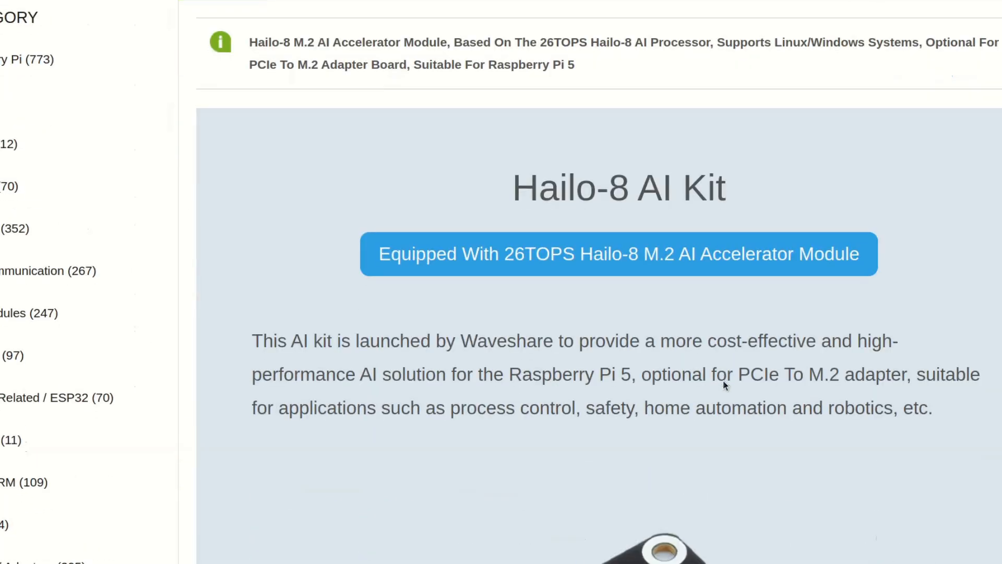
# Scroll past the Hailo-8 features and benchmark table to the HAT+ adapter board image.
pyautogui.scroll(-3)
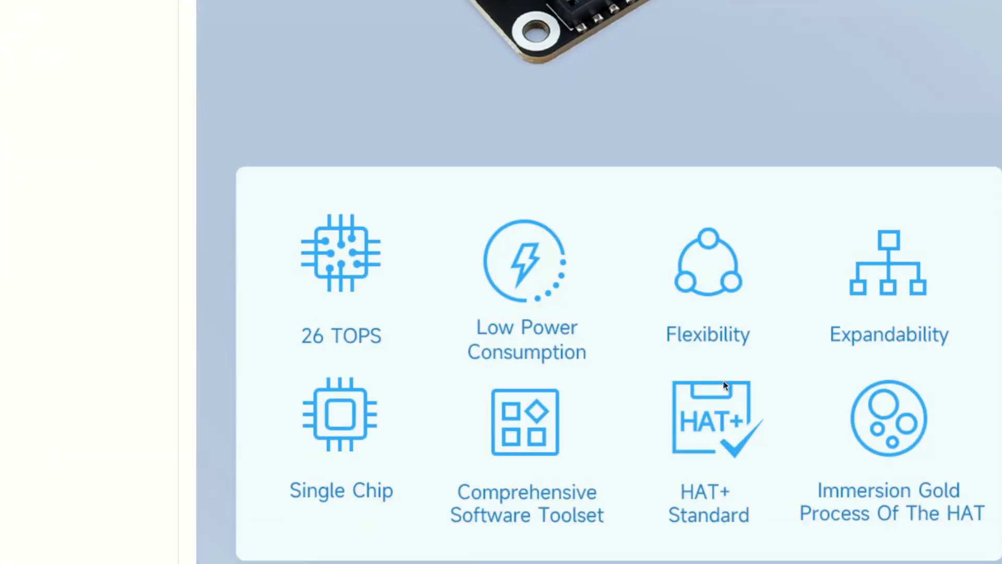
pyautogui.scroll(-3)
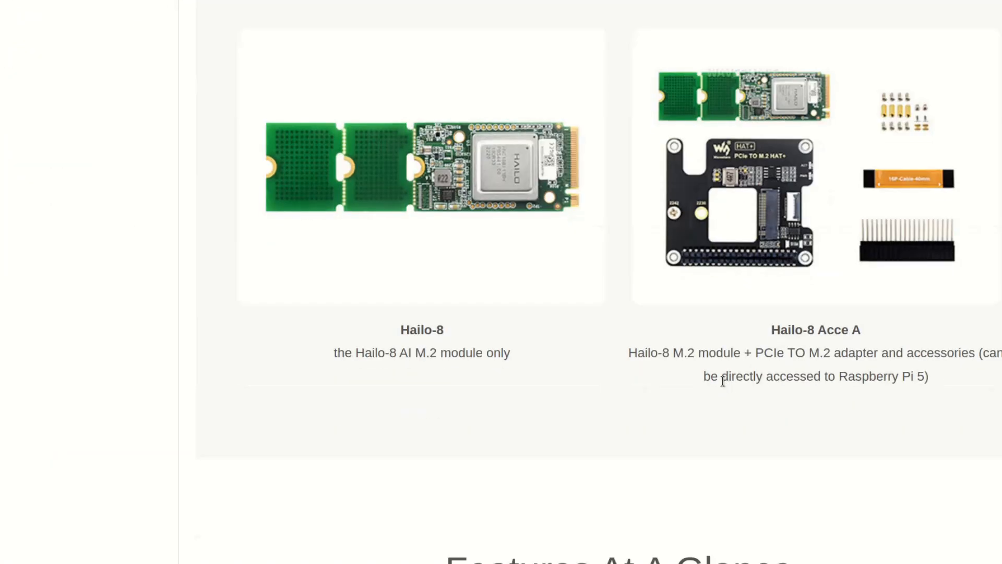
pyautogui.scroll(-3)
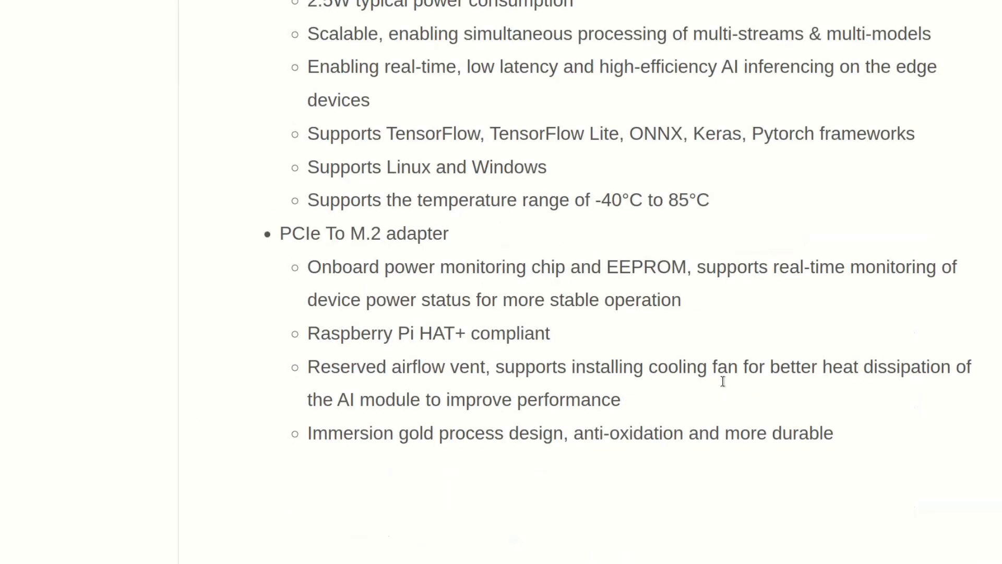
pyautogui.scroll(-3)
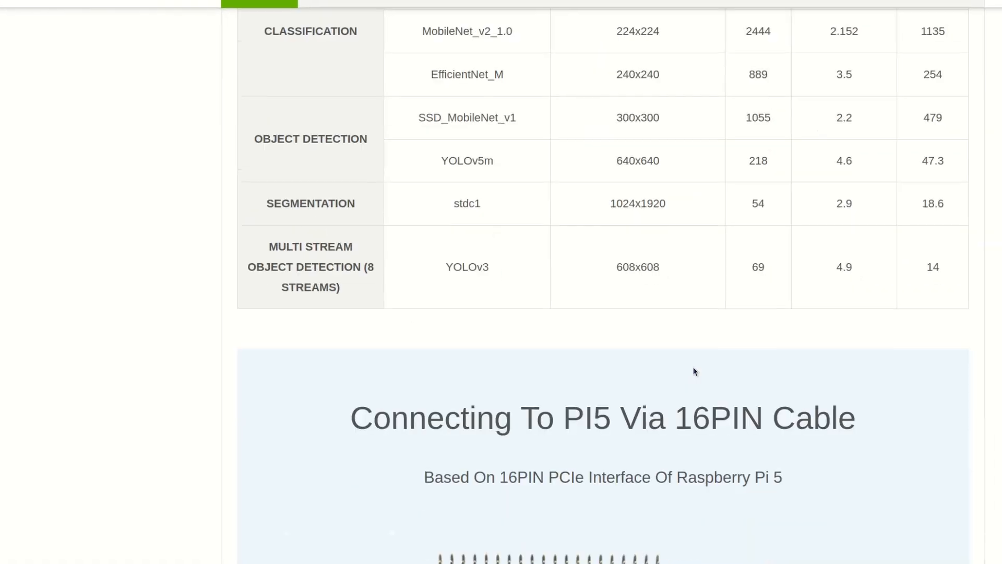
pyautogui.scroll(-3)
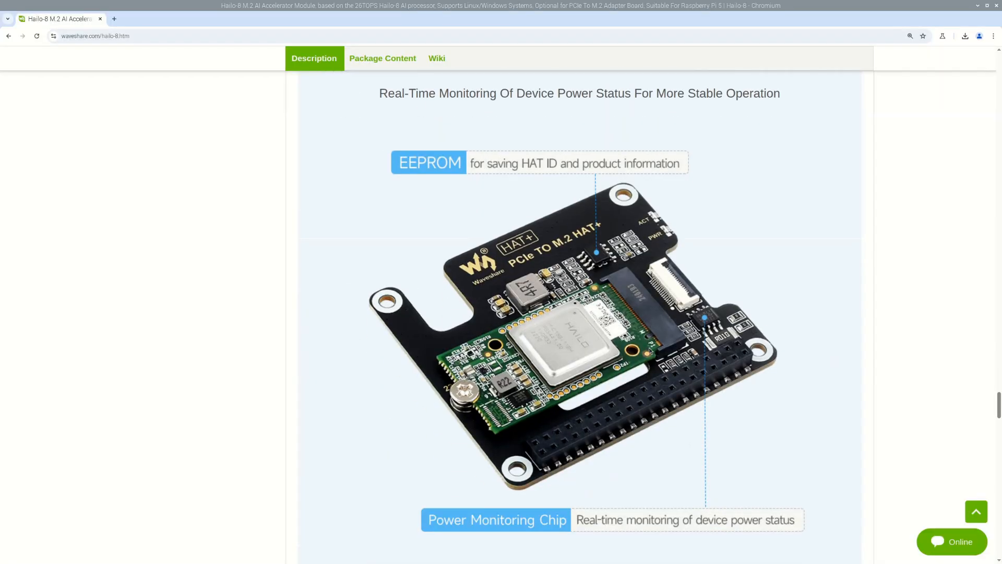
pyautogui.scroll(-3)
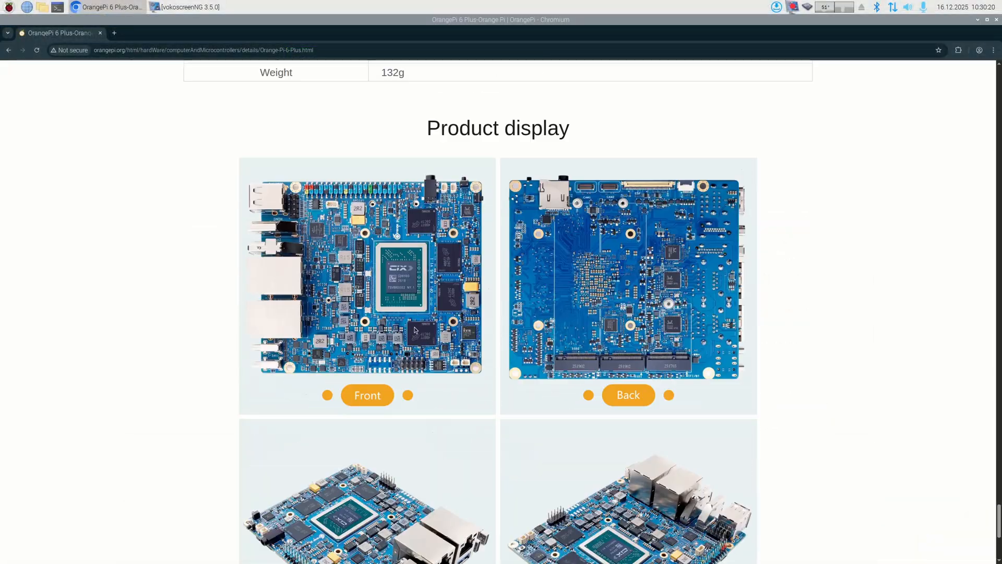
pyautogui.moveTo(377, 396)
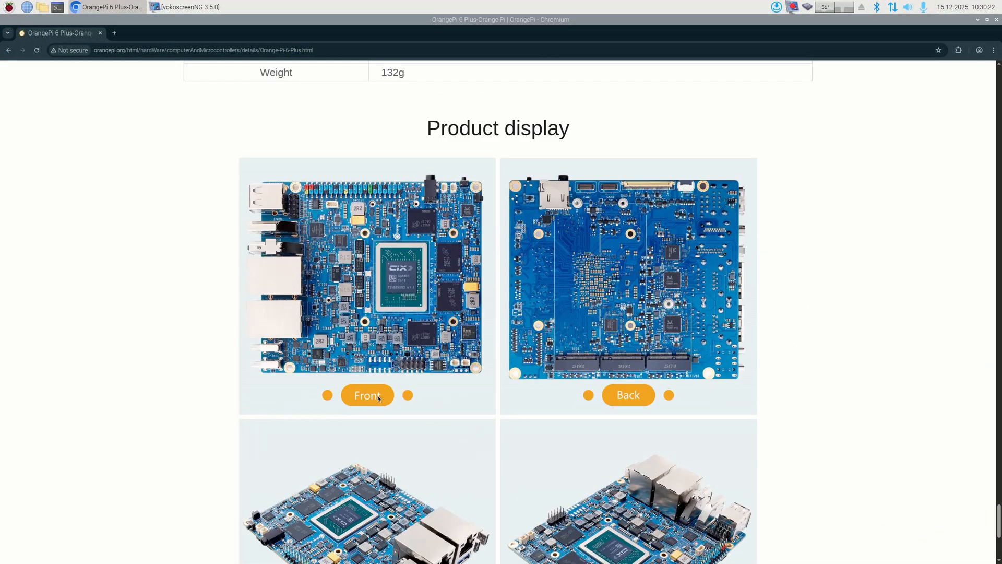
# Scroll past the front/back photos and software section to the labeled board diagram.
pyautogui.scroll(-3)
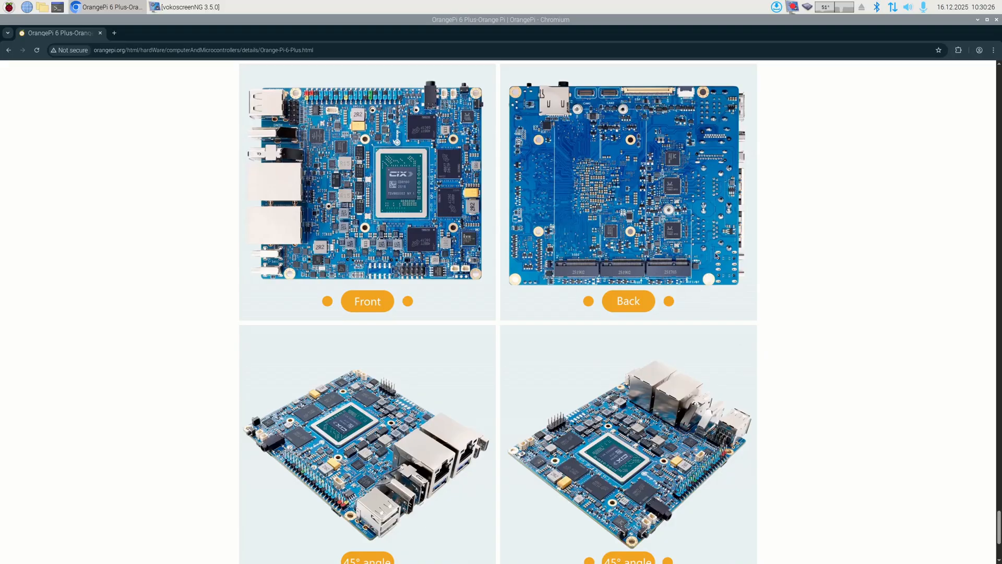
pyautogui.scroll(-3)
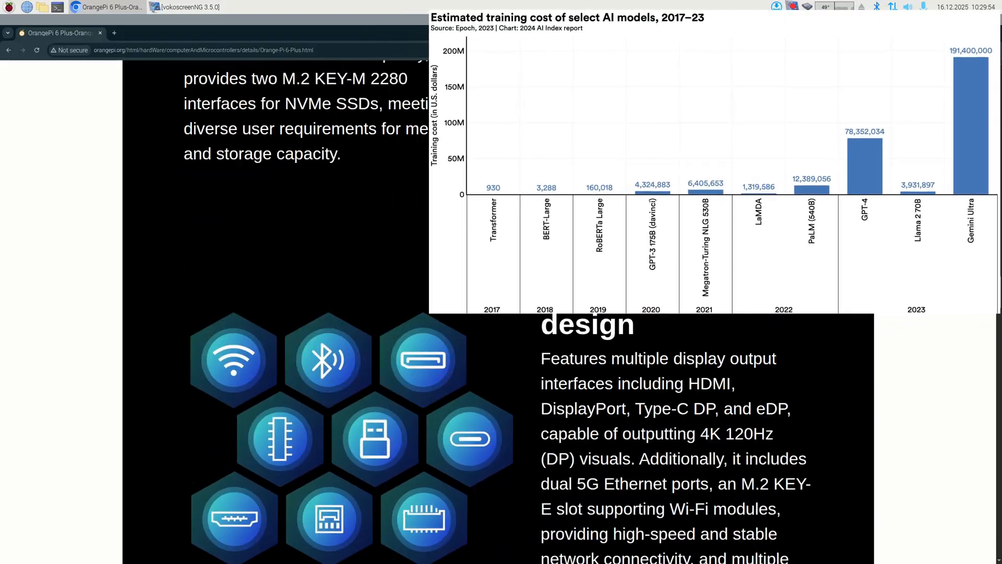
pyautogui.scroll(-3)
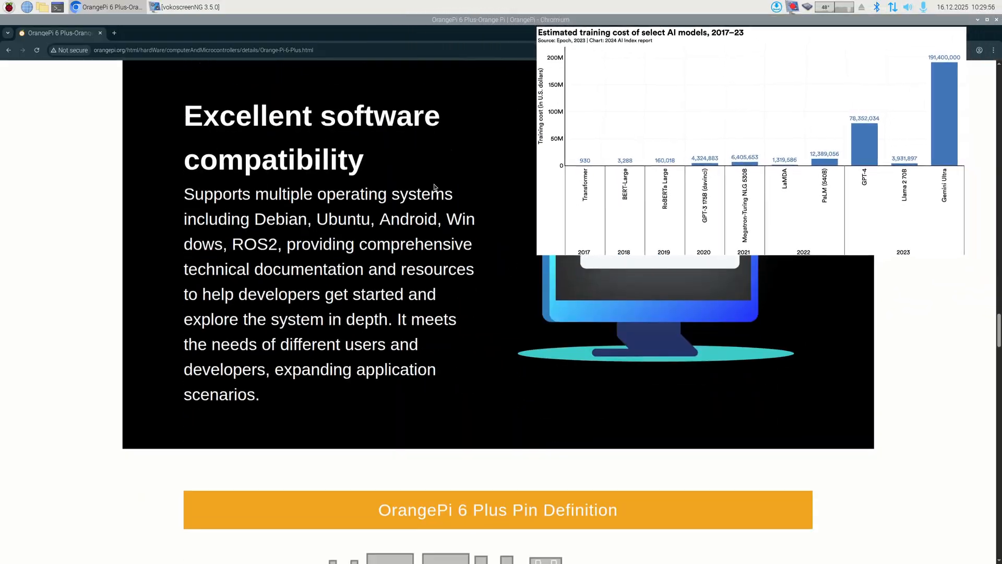
pyautogui.scroll(-3)
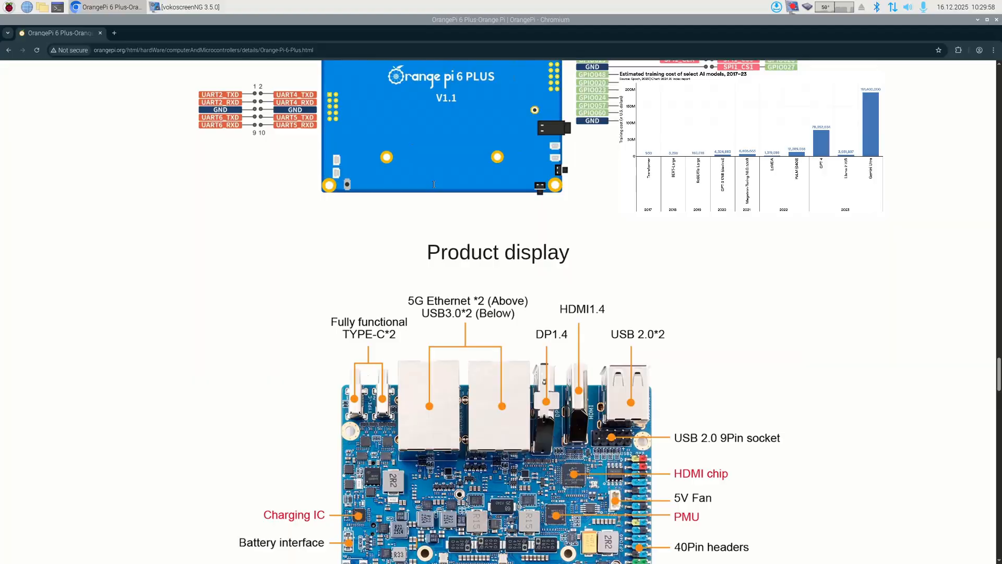
pyautogui.scroll(-3)
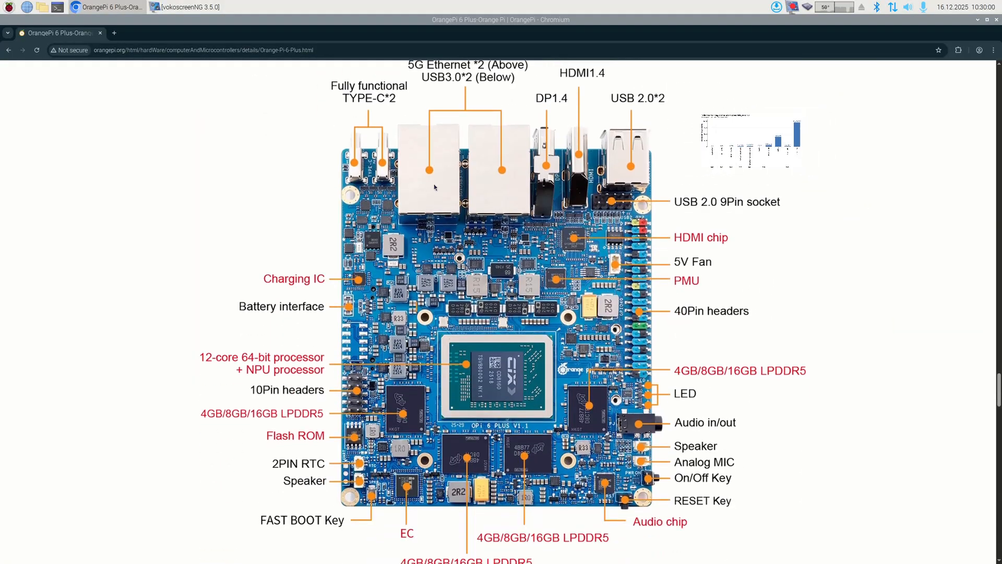
pyautogui.moveTo(275, 328)
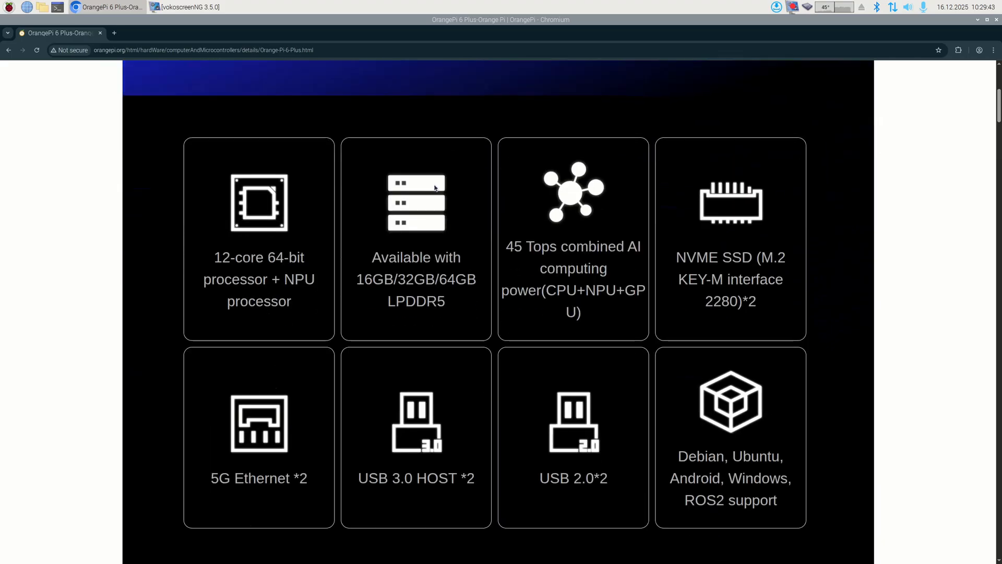
pyautogui.scroll(-3)
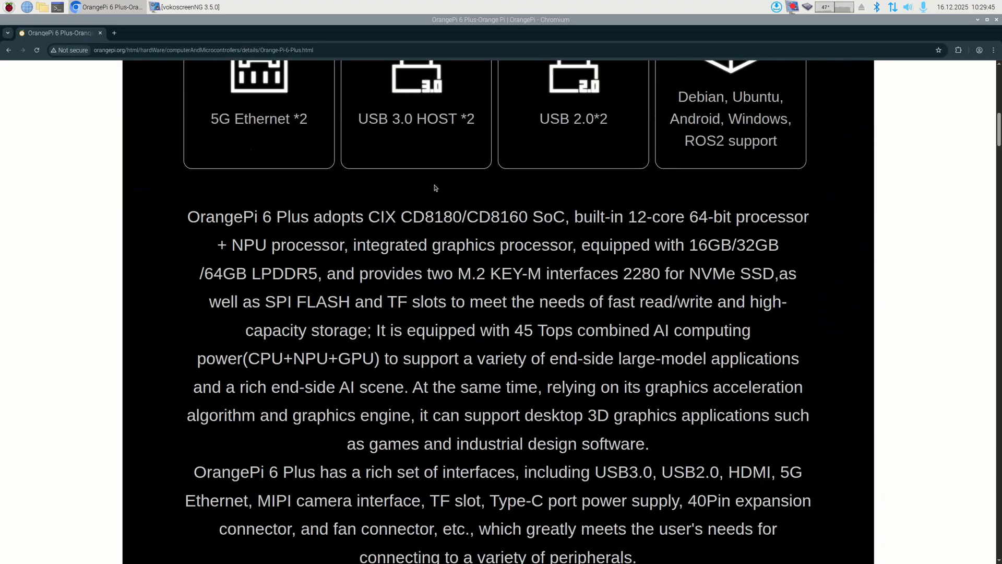
pyautogui.scroll(-3)
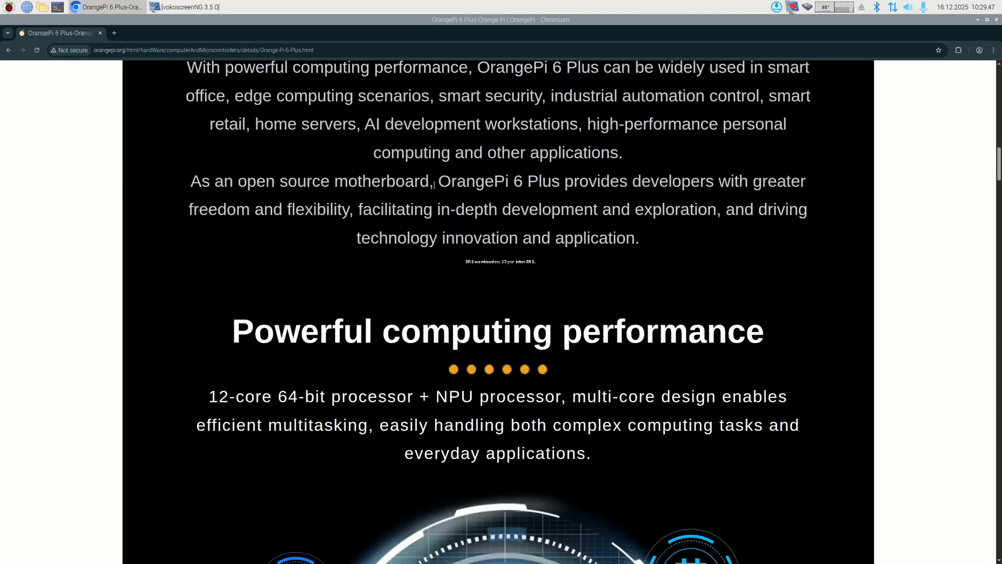
pyautogui.scroll(-3)
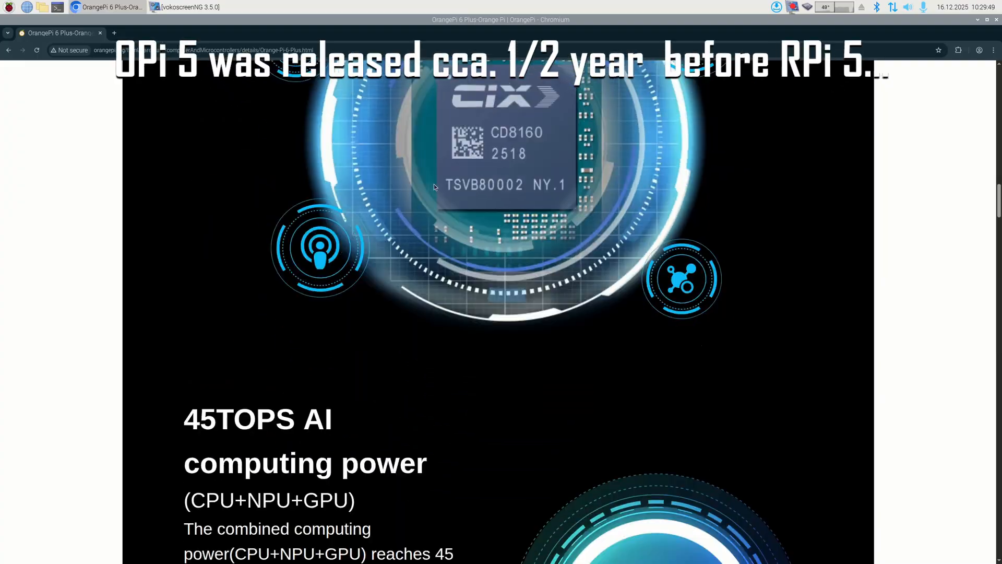
pyautogui.scroll(-3)
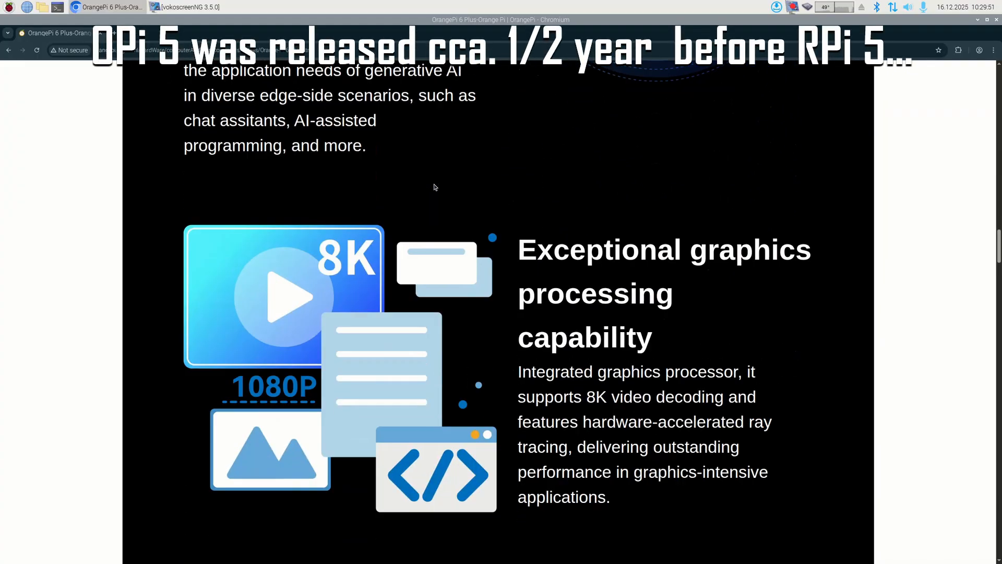
pyautogui.scroll(-3)
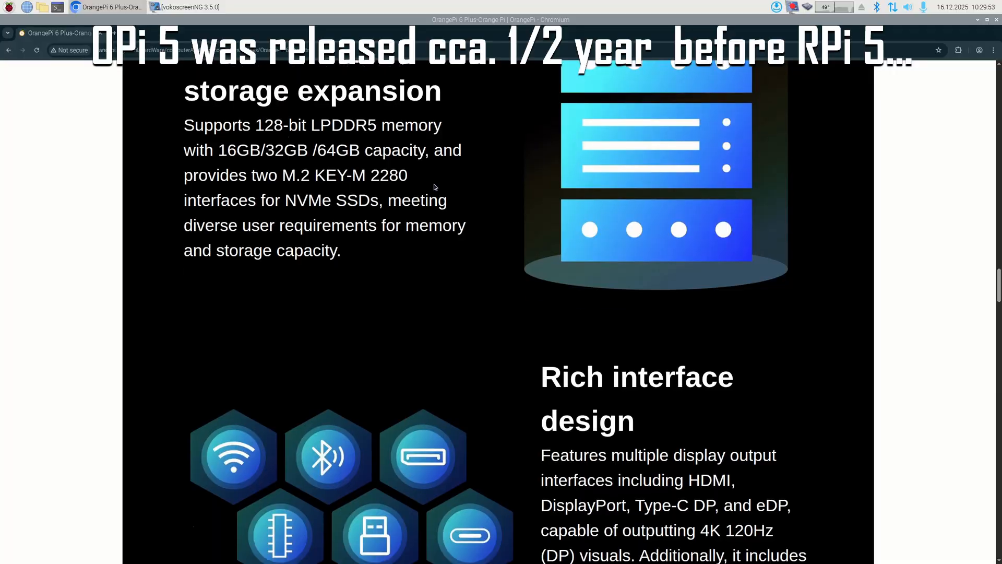
pyautogui.scroll(-3)
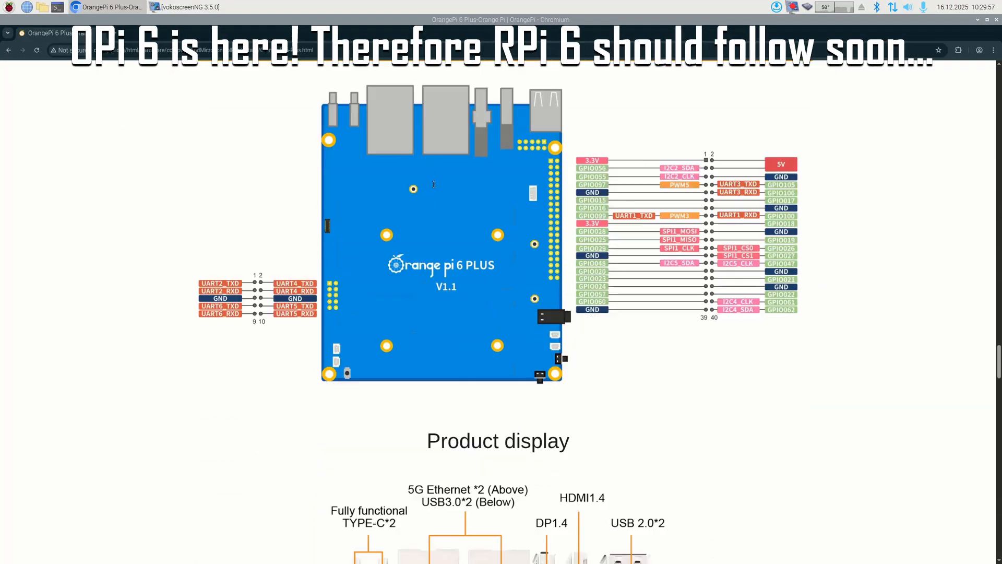
pyautogui.scroll(-3)
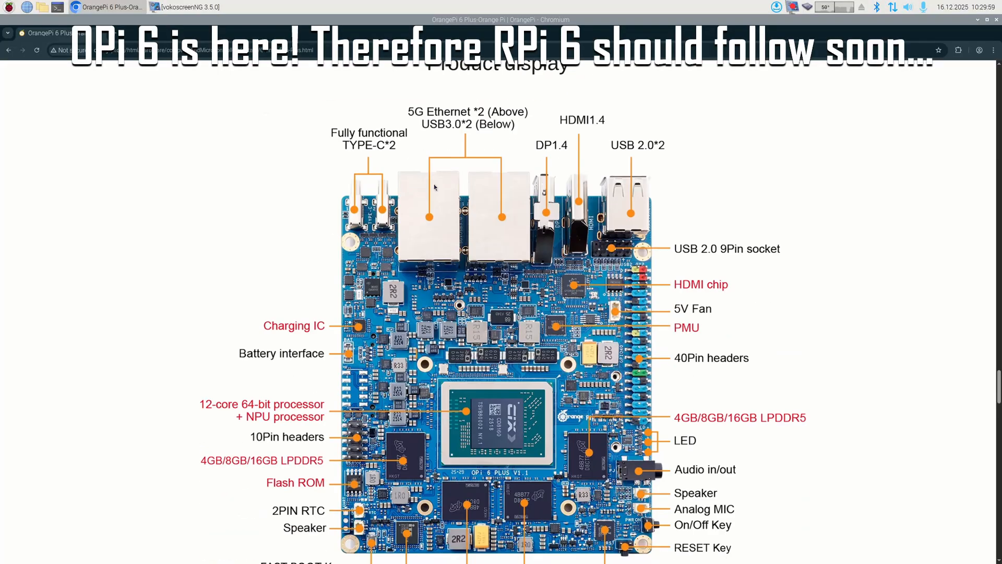
pyautogui.scroll(-3)
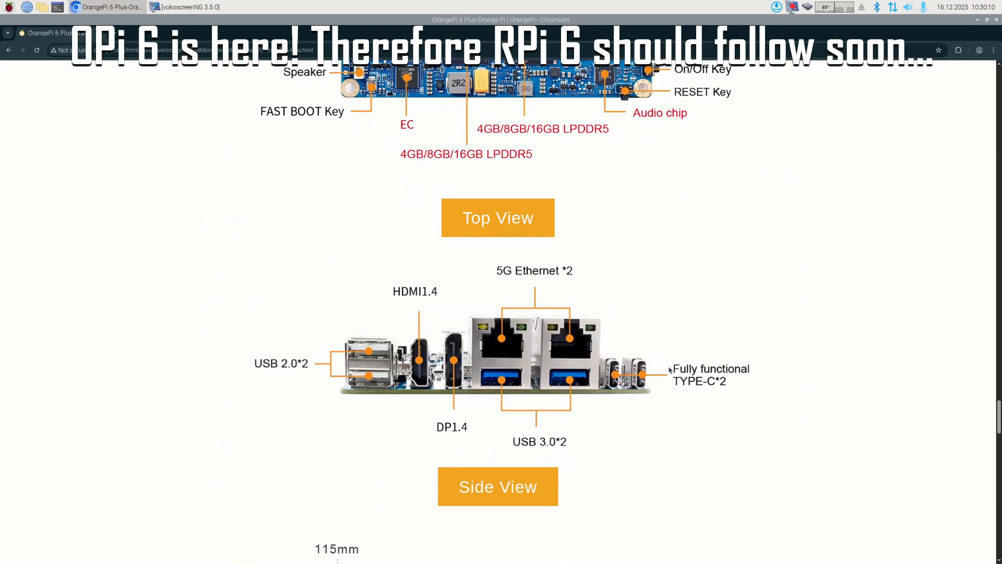
pyautogui.scroll(-3)
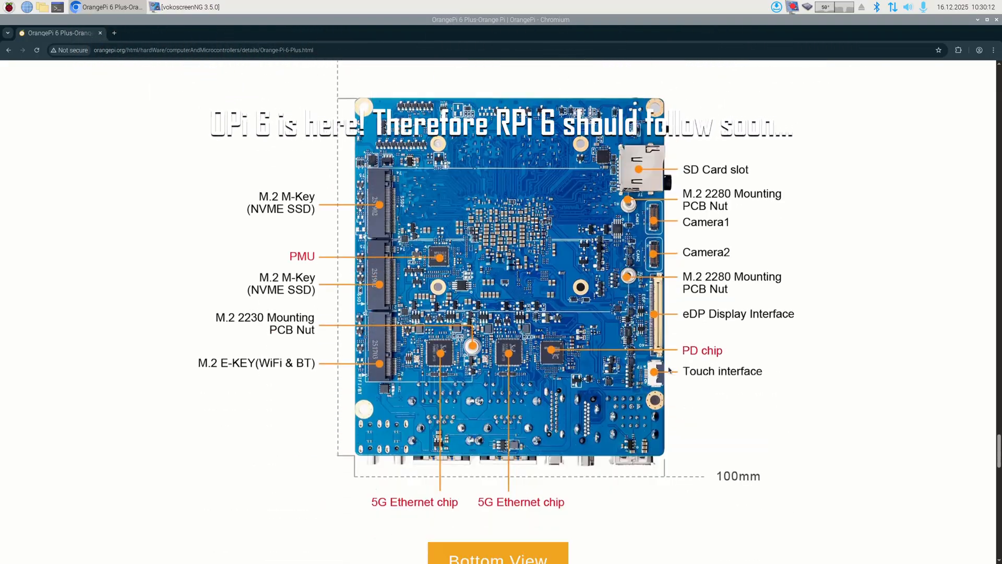
pyautogui.scroll(-3)
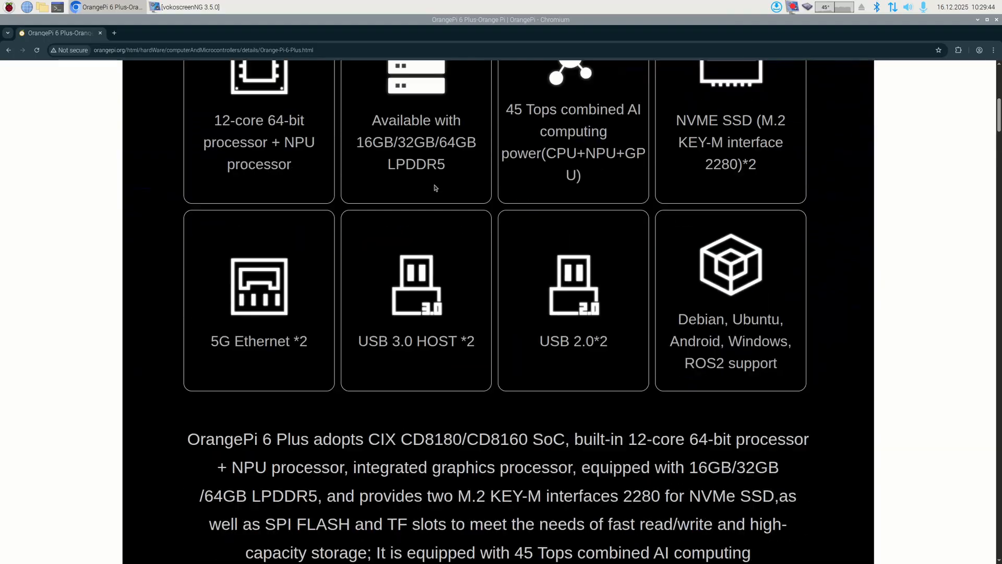
pyautogui.scroll(-3)
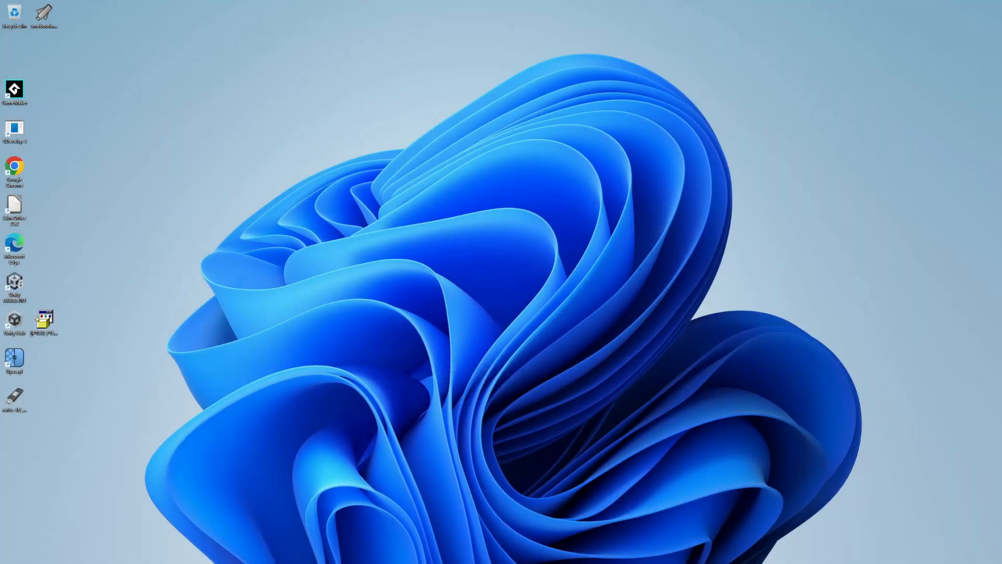
pyautogui.click(414, 555)
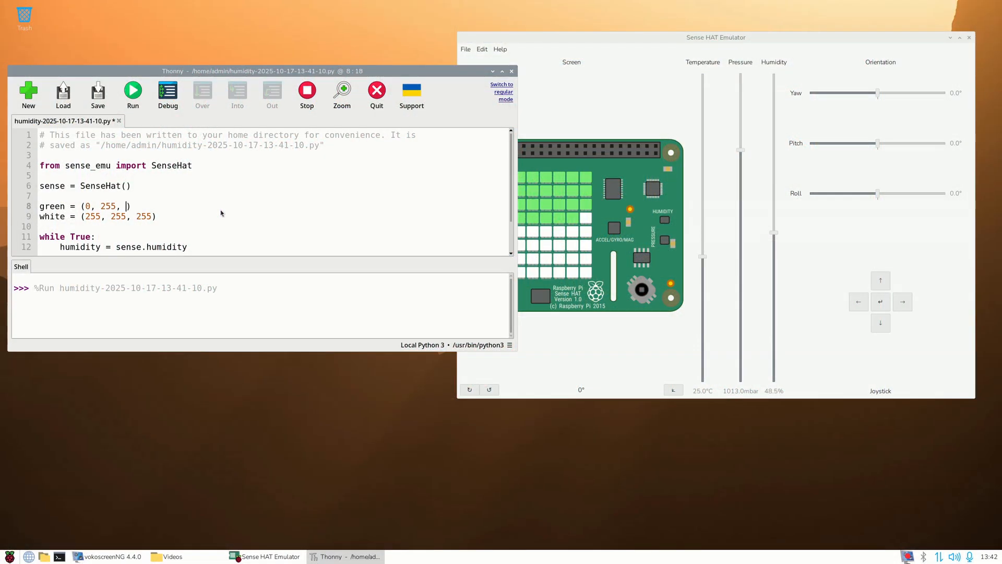
# Type 234 as the blue component in the green = (0, 255, ) line.
pyautogui.write('234')
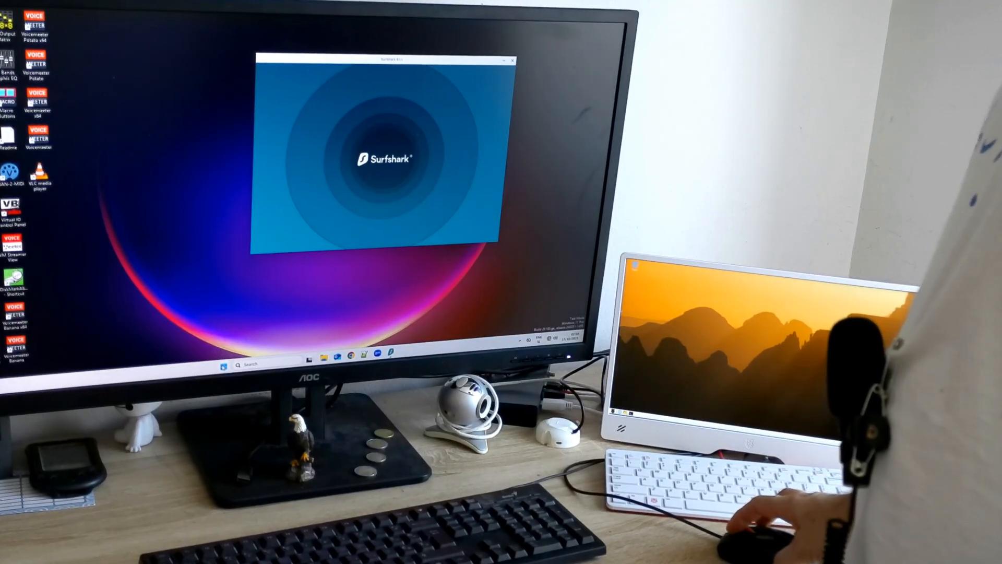
# Open the Windows 11 Start menu from the taskbar over the Surfshark window.
pyautogui.click(223, 365)
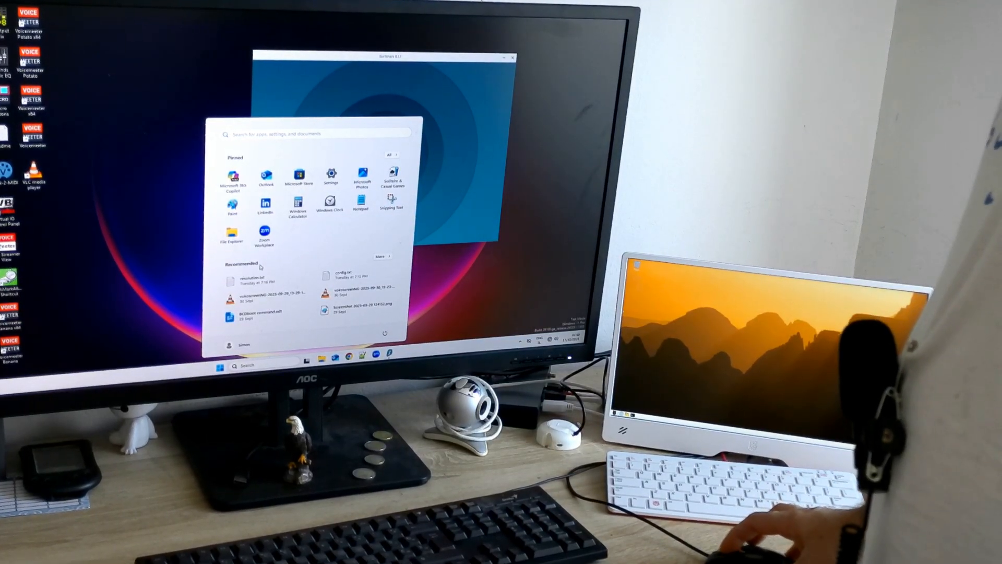